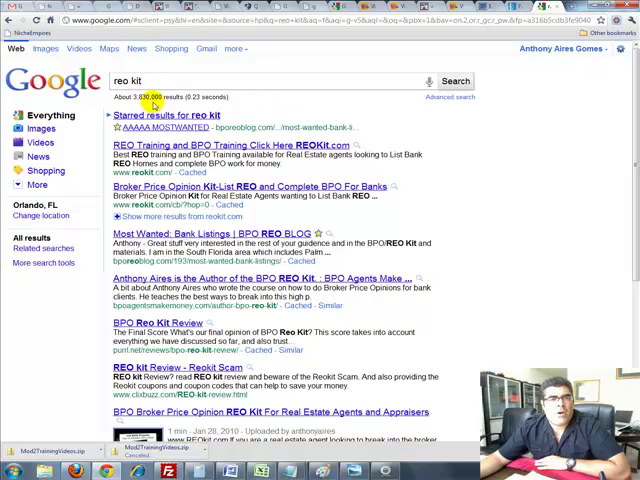
Highlight the 'reo kit' result count and scroll through that results page.
double_click(150, 96)
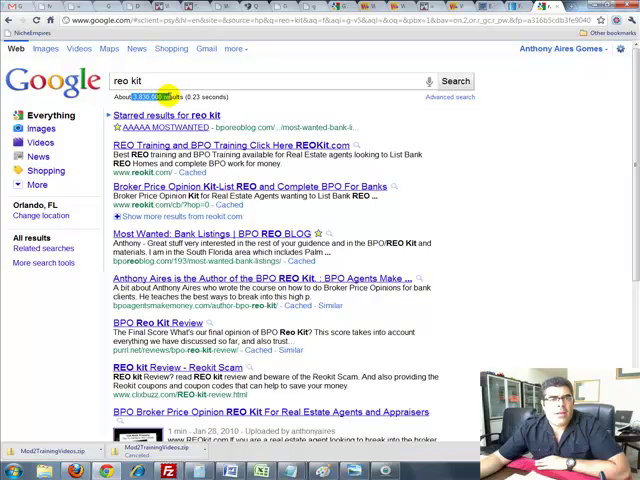
scroll(down, 3)
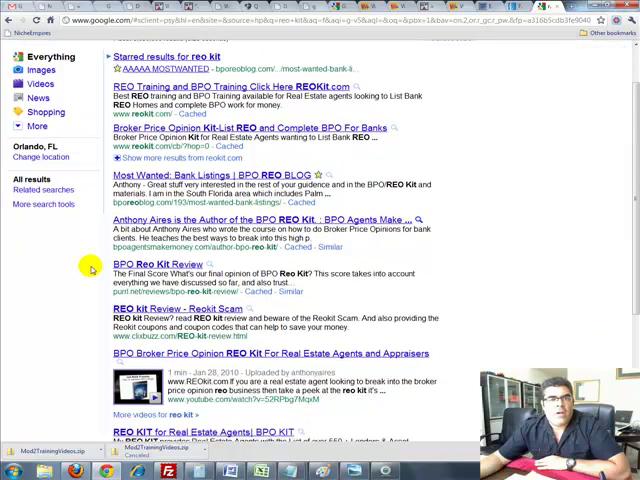
scroll(down, 3)
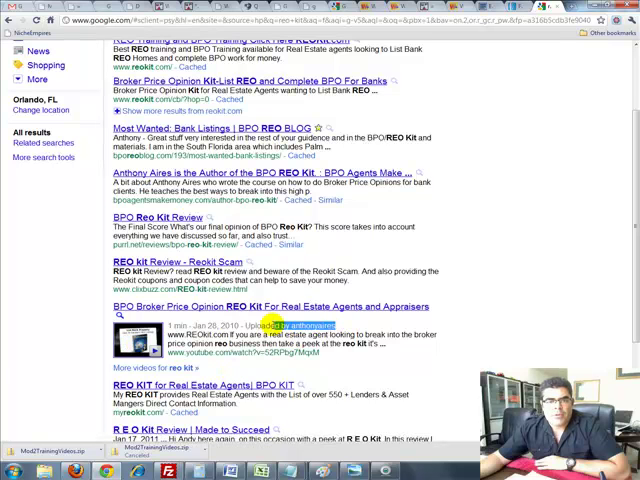
scroll(down, 3)
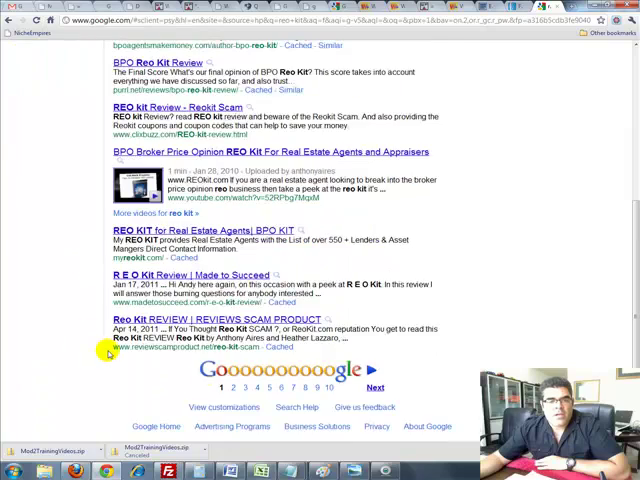
scroll(up, 3)
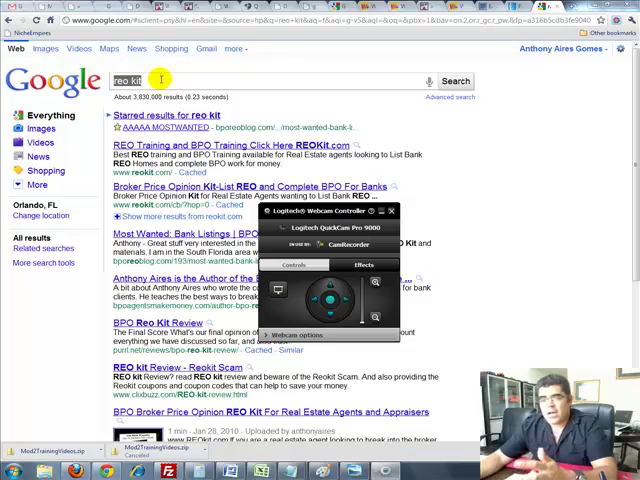
Search for 'bulk reo trader' and scroll down its first results page.
click(392, 211)
text(bulk reao)
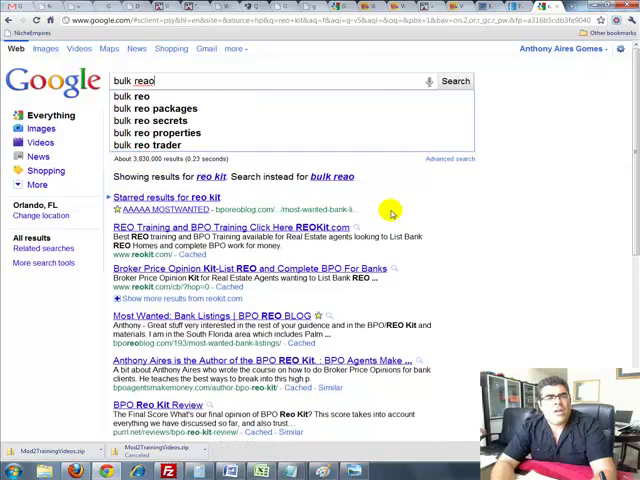
text(tg)
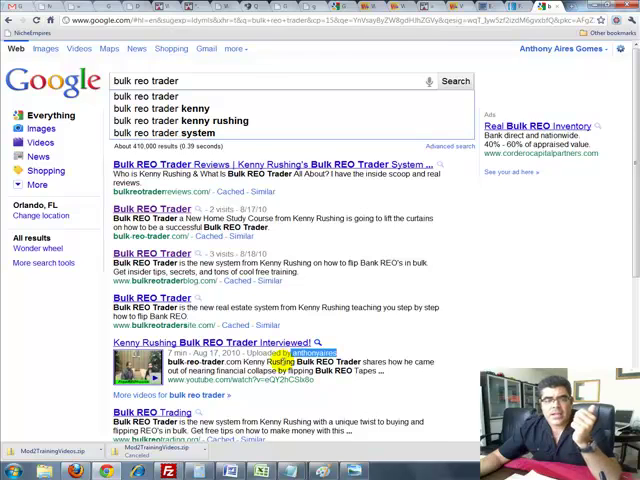
scroll(down, 3)
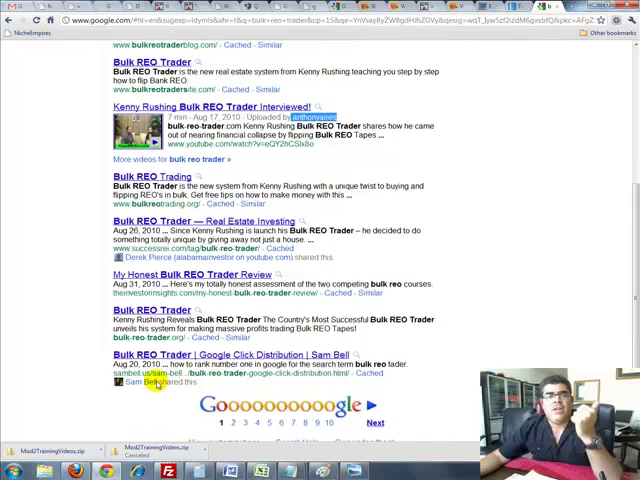
scroll(up, 3)
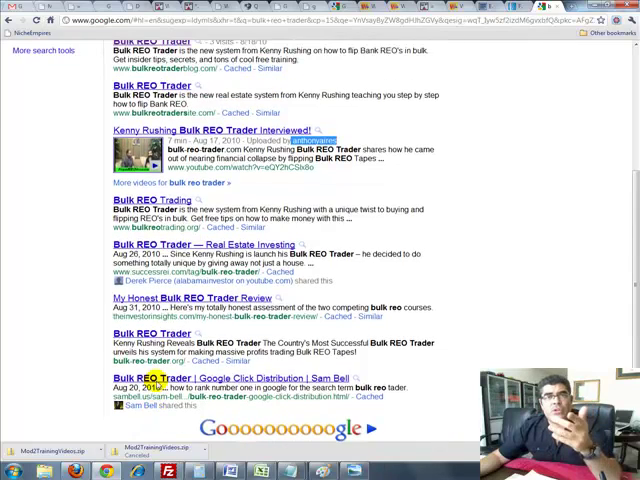